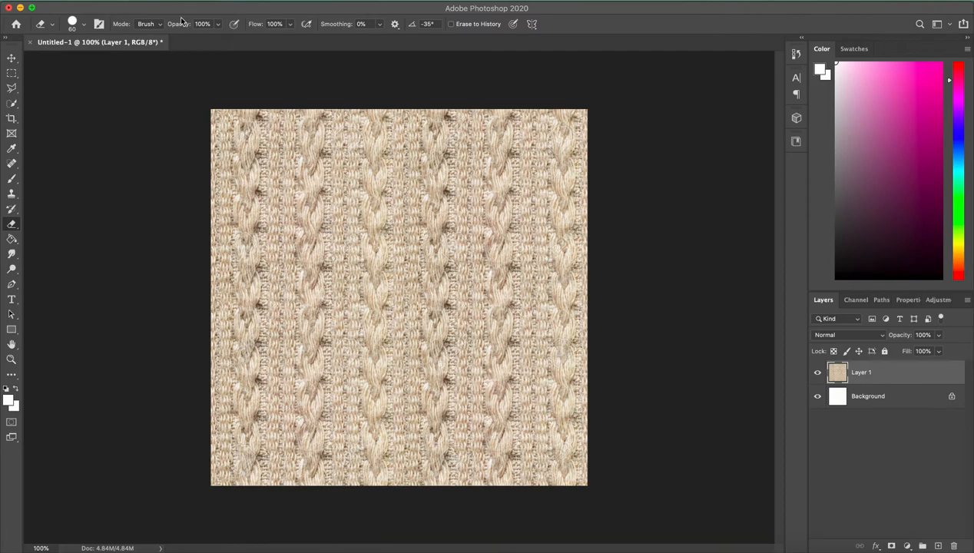
mouse_move(206, 14)
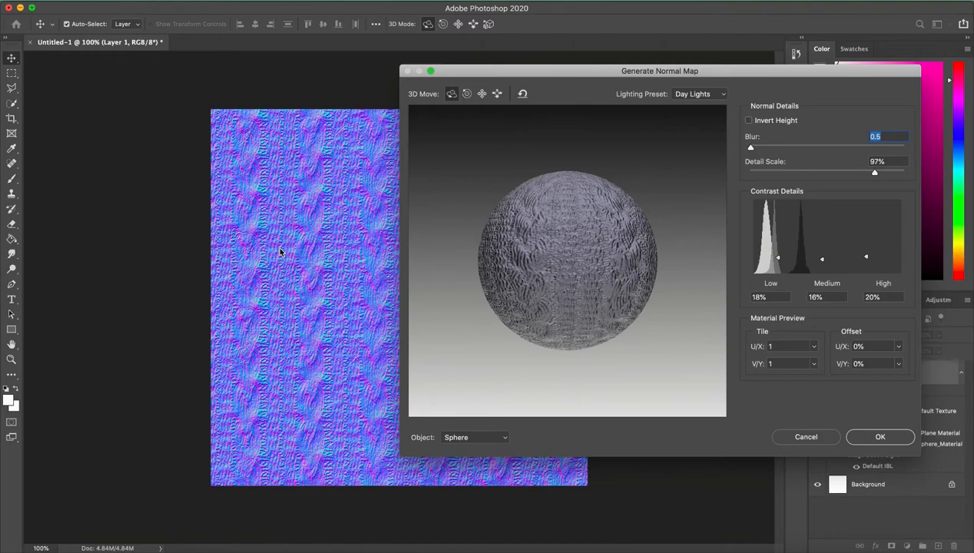
mouse_move(851, 278)
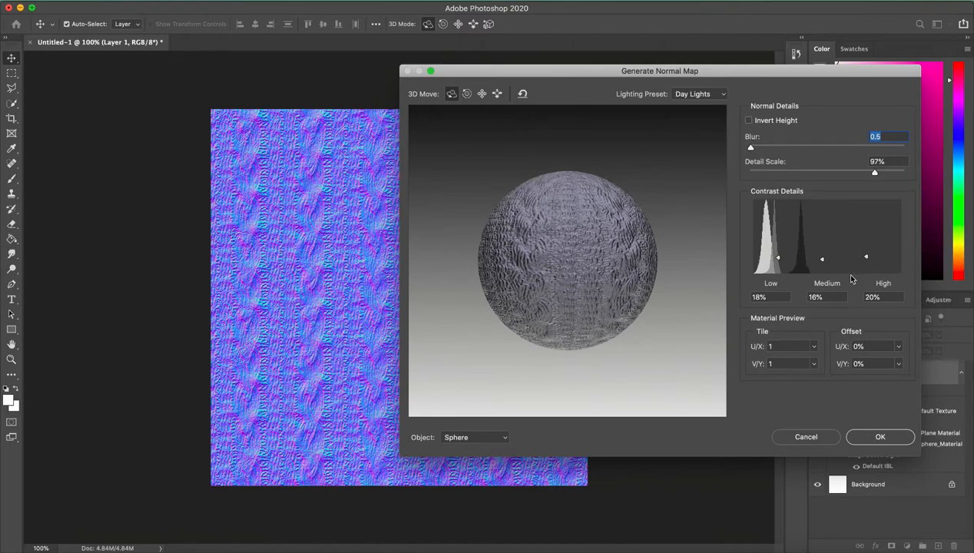
Generate the normal map from Layer 1 via Filter > 3D > Generate Normal Map.
click(878, 437)
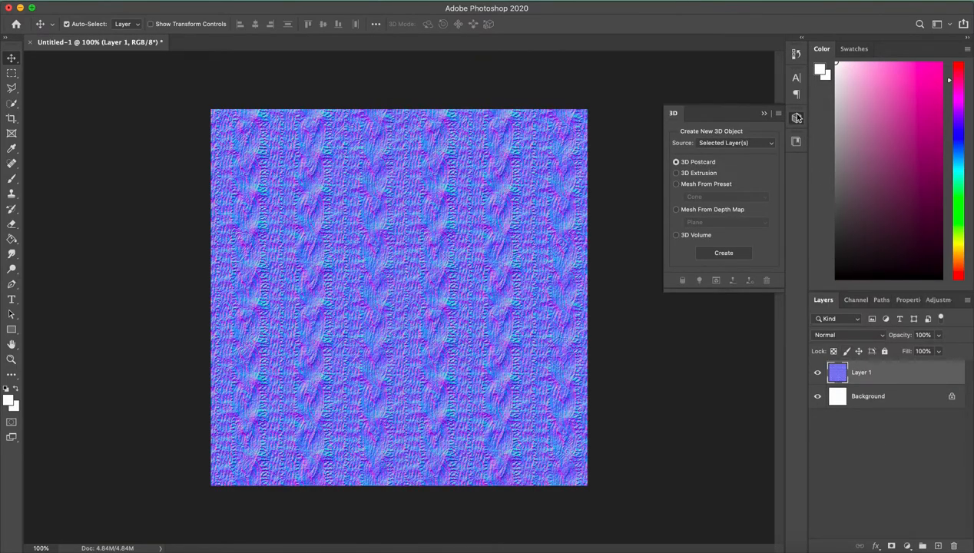
Convert Layer 1 copy 2 into a grayscale bump (height) map with the Default Lights preset.
click(796, 117)
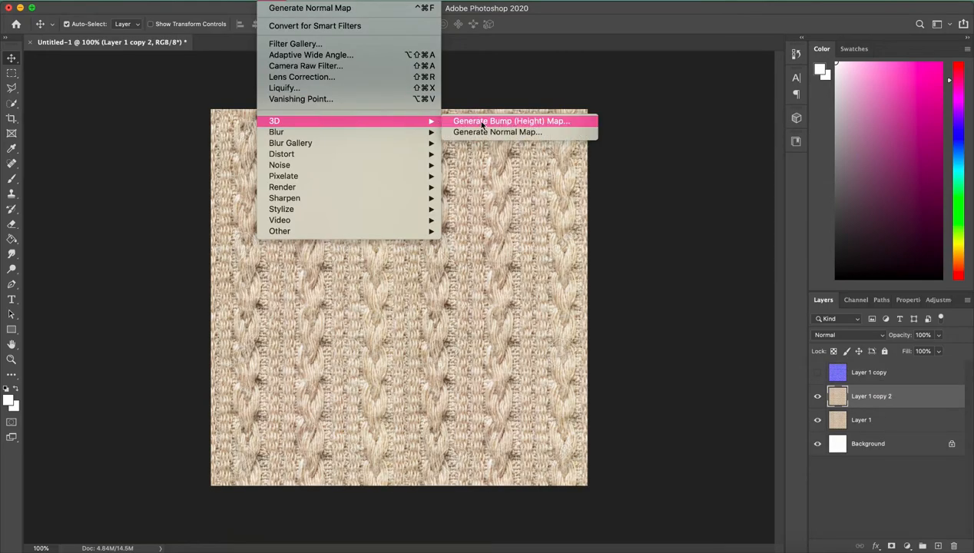
click(510, 120)
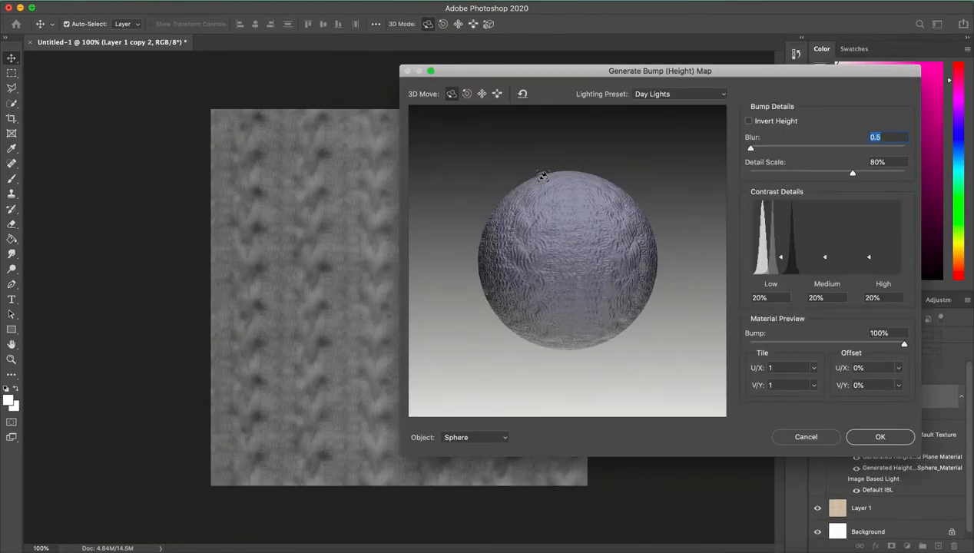
click(679, 94)
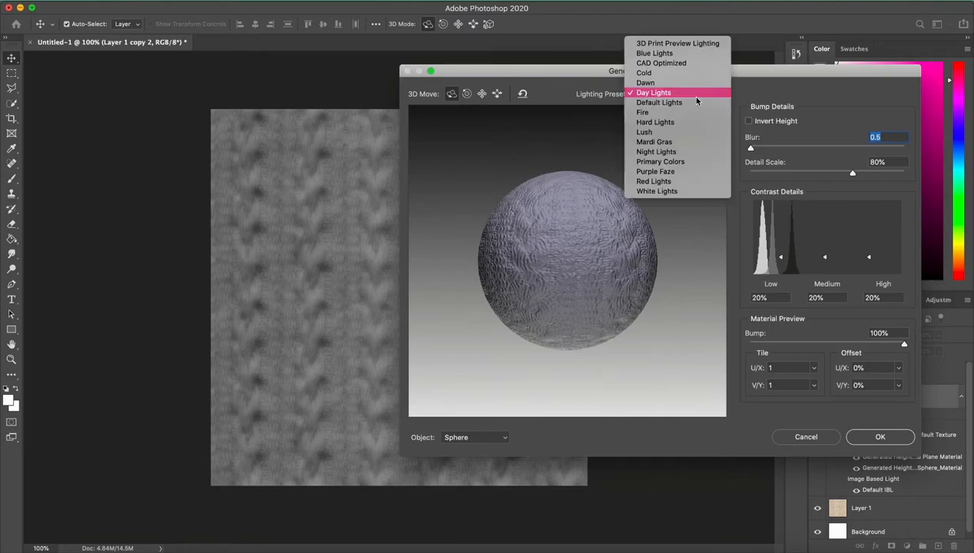
click(659, 102)
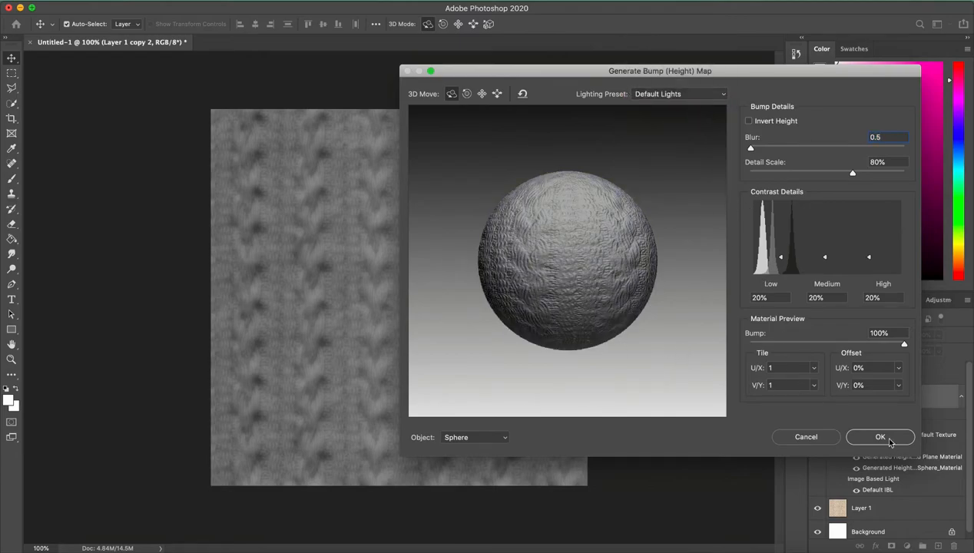
click(878, 436)
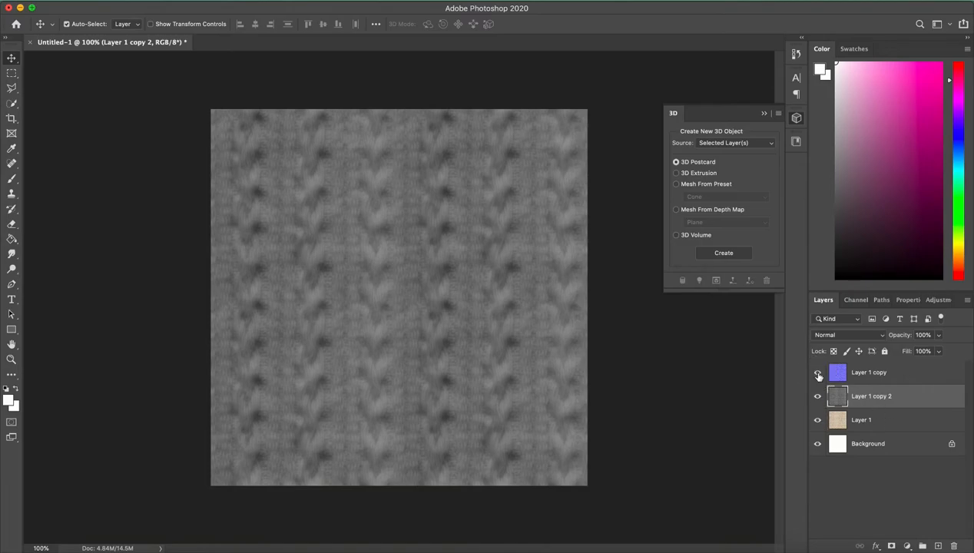
Show the normal map layer again and bring up the layer menu with Quick Export as PNG.
click(818, 373)
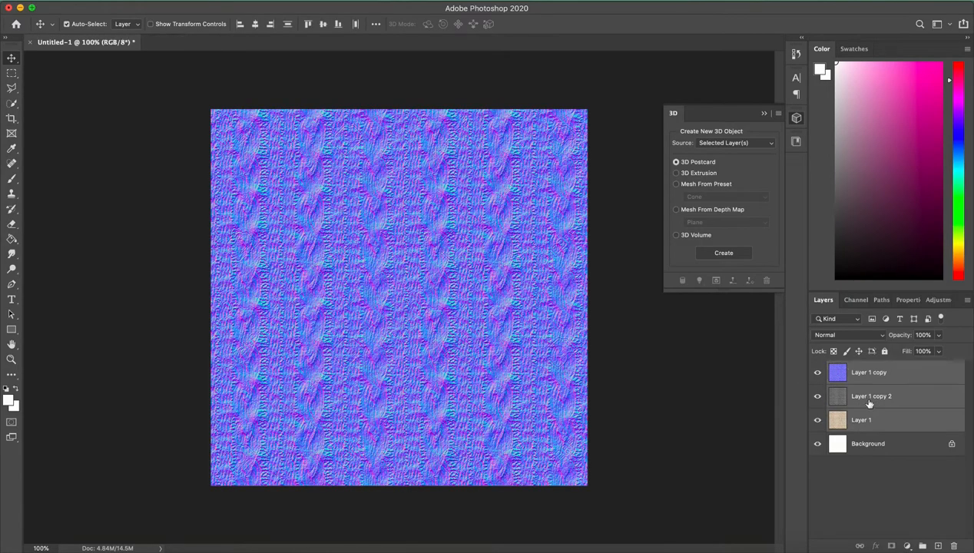
right_click(868, 397)
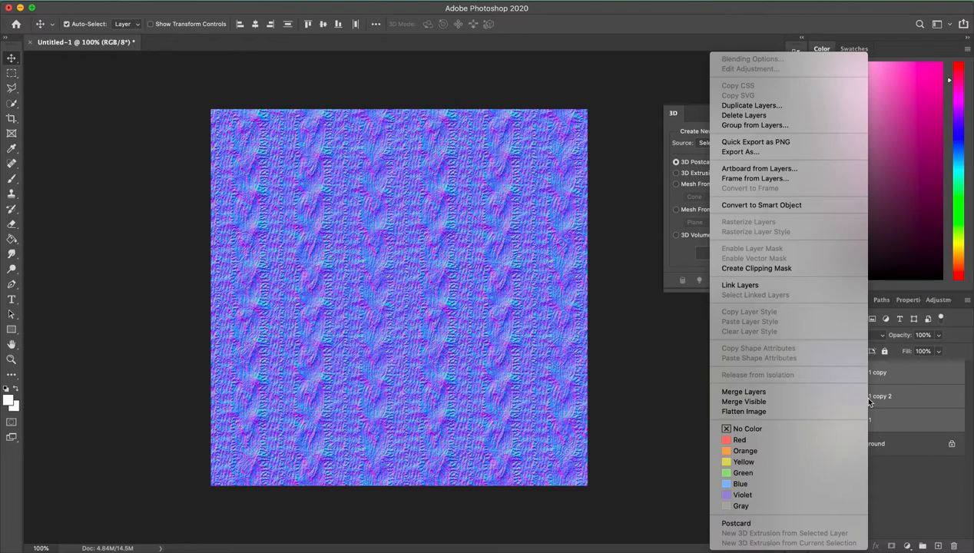